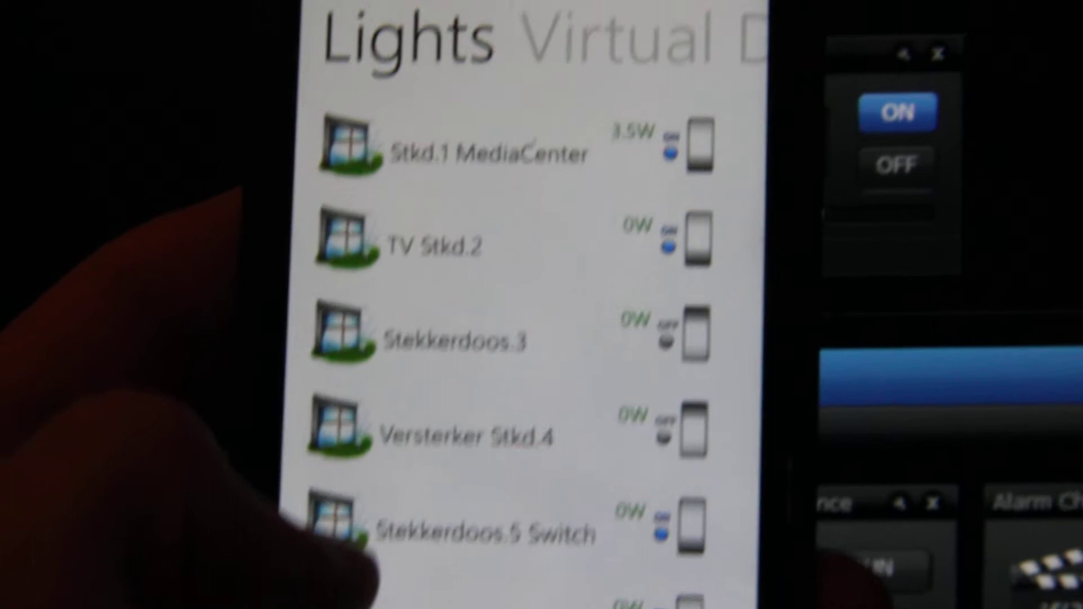
{"action": "scroll", "scroll_direction": "down", "scroll_amount": 3}
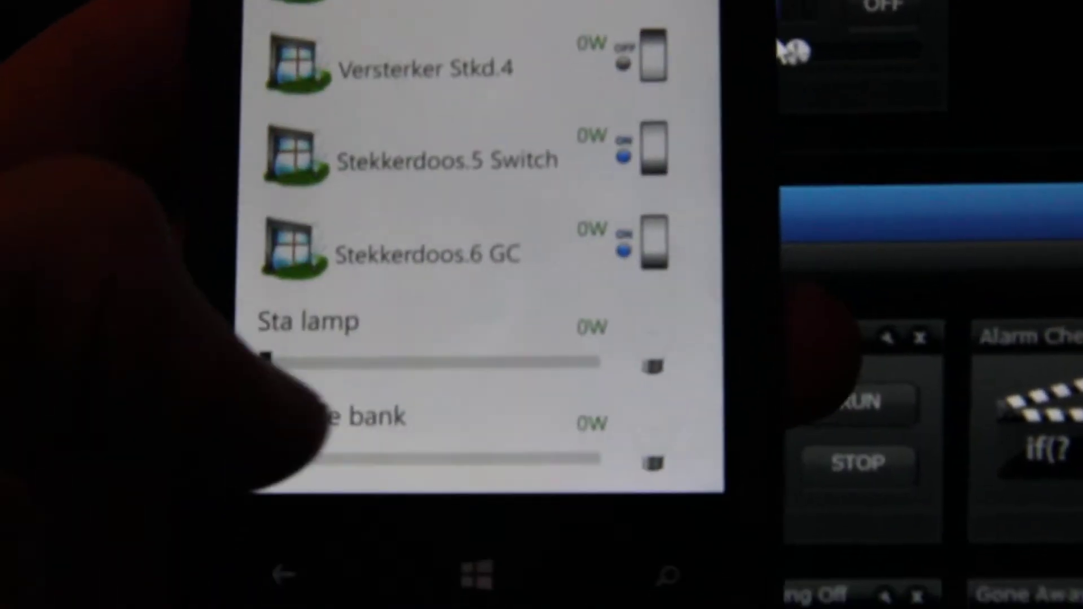